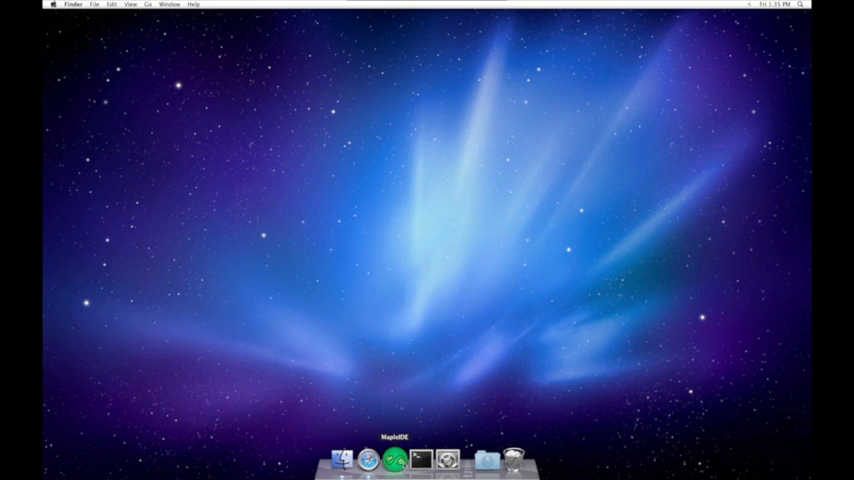
pyautogui.moveTo(368, 456)
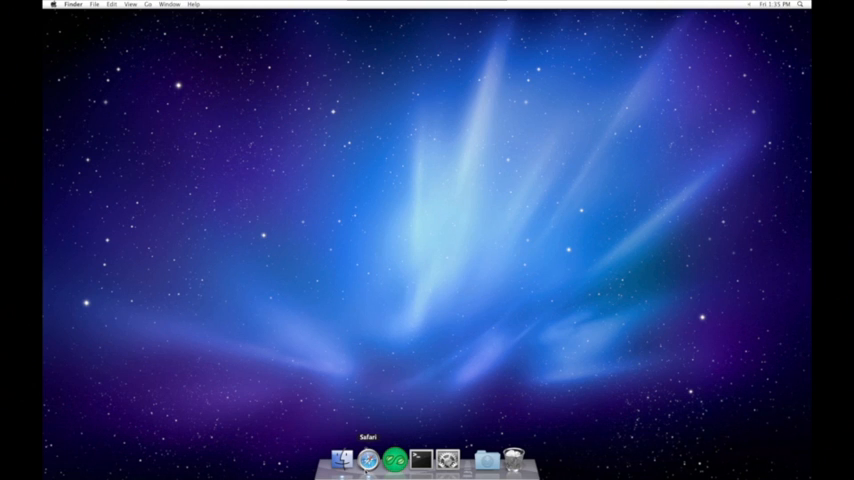
# Step: Launch Maple IDE from the Dock
pyautogui.click(348, 460)
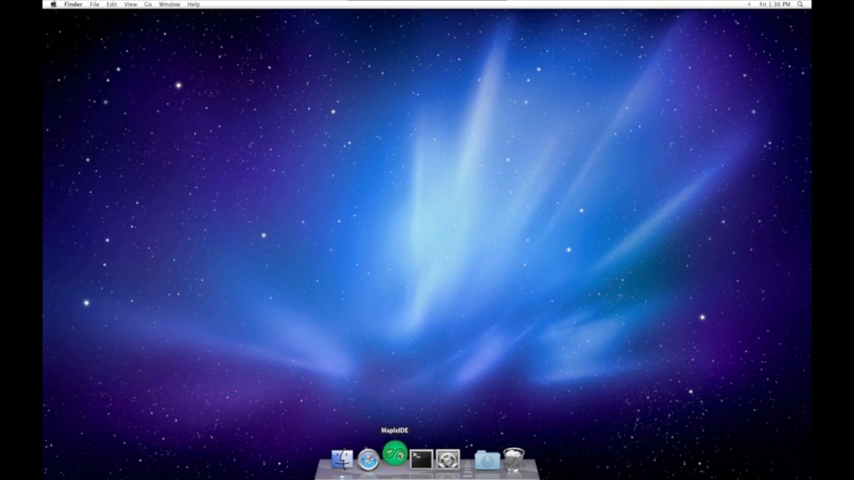
# Step: Load the loop pedal example sketch from File > Examples into the editor
pyautogui.click(396, 458)
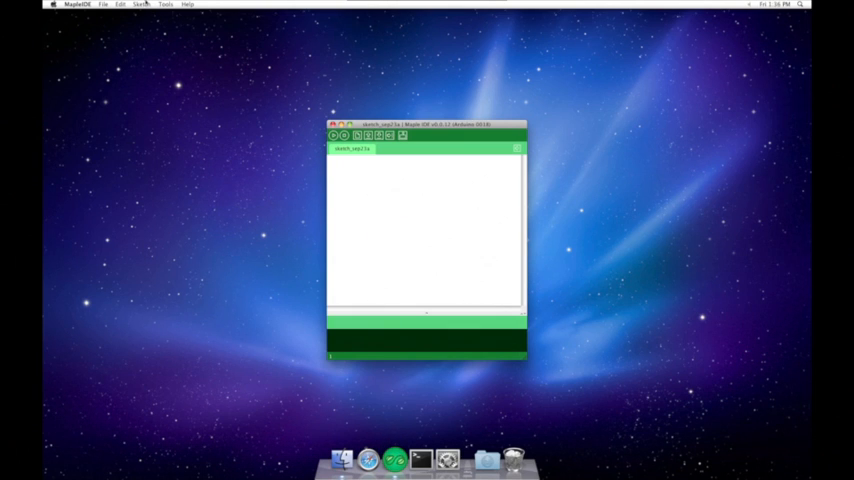
pyautogui.click(104, 4)
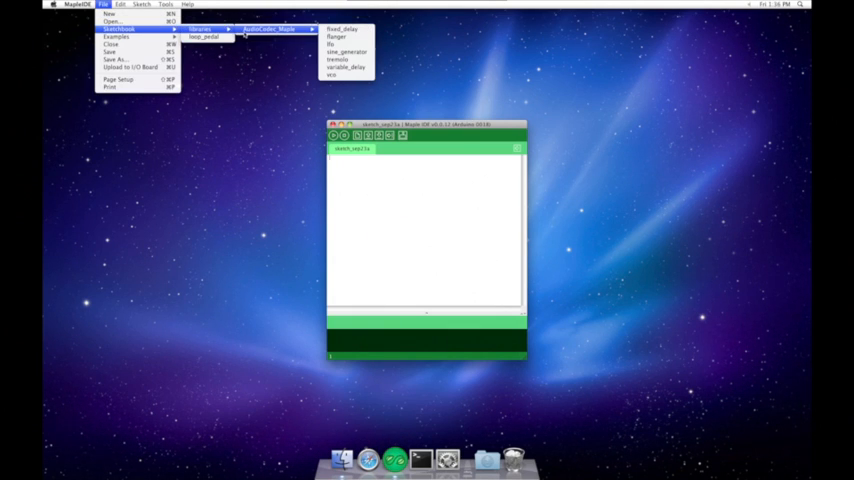
pyautogui.click(200, 38)
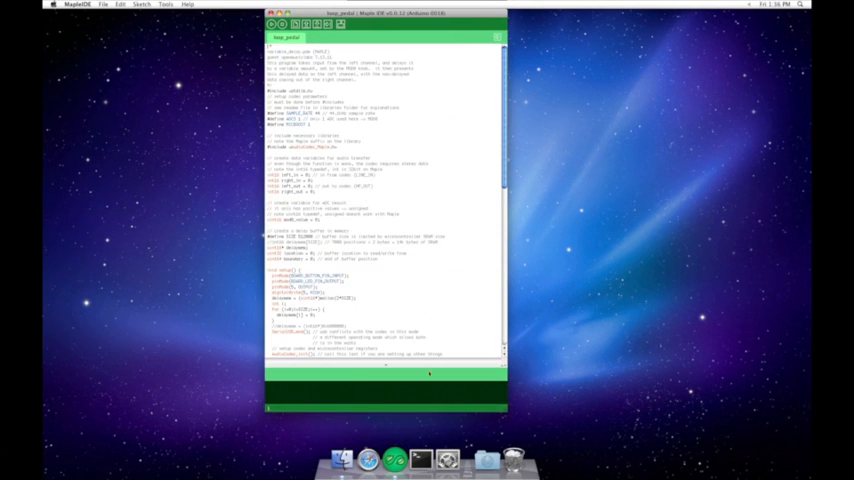
# Step: Select Maple Native as the target board and compile and upload the sketch
pyautogui.click(166, 4)
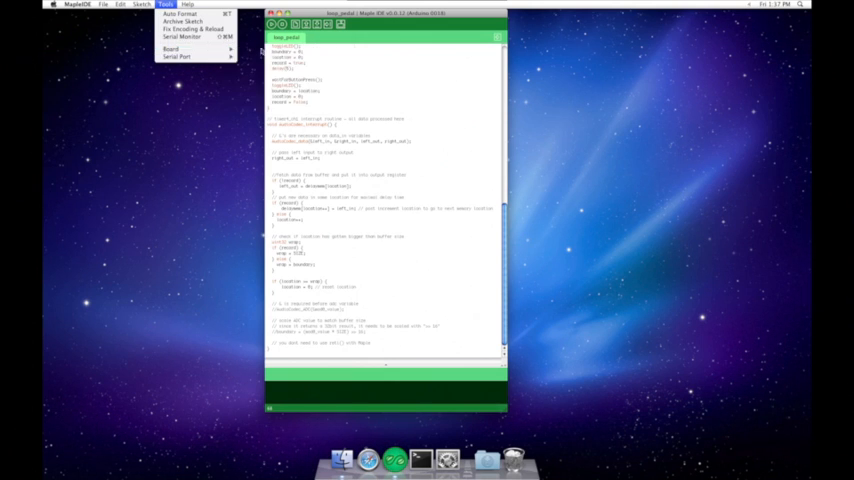
pyautogui.click(172, 48)
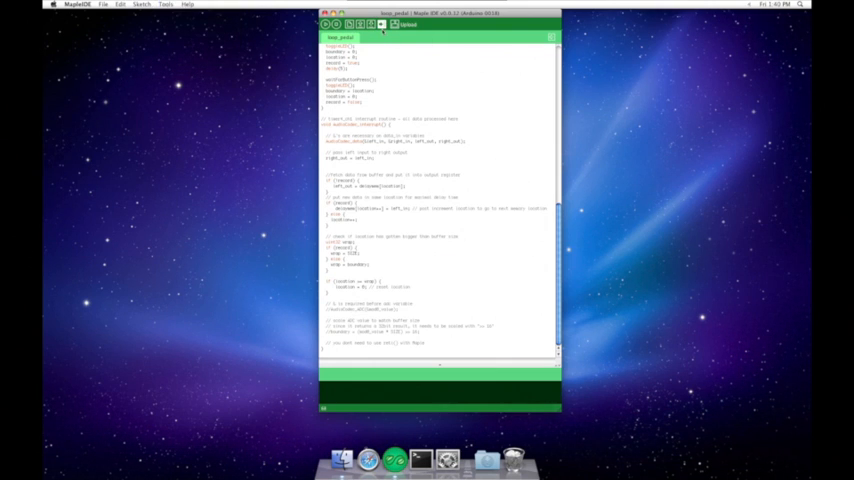
pyautogui.click(380, 24)
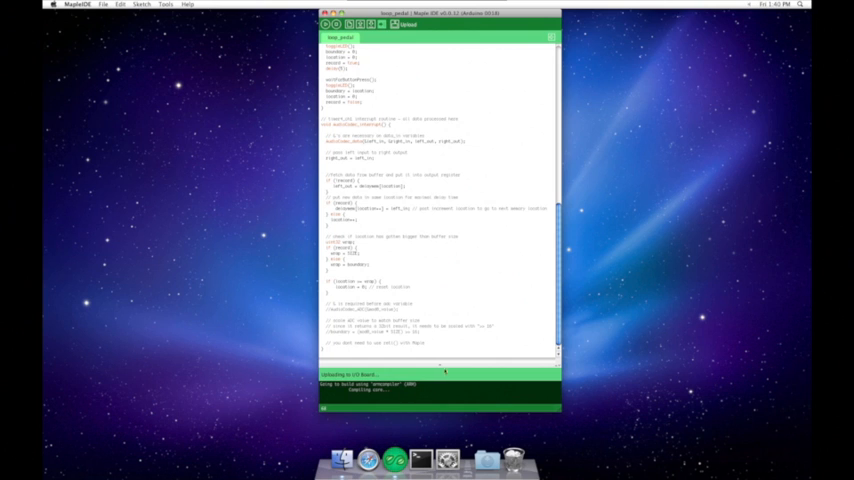